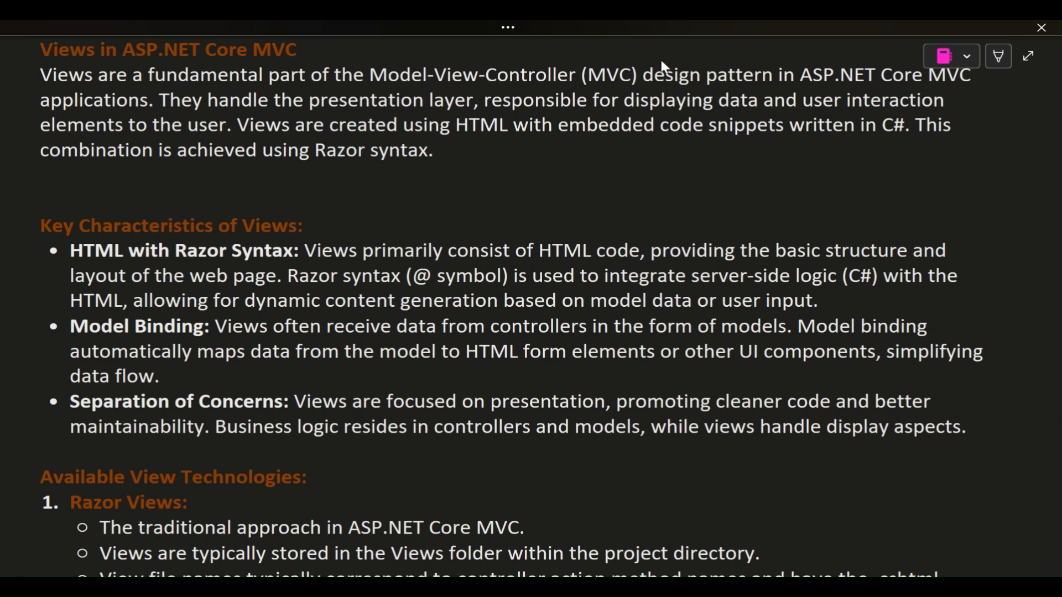
- Highlight 'Views are created using HTML', 'Razor syntax' and the HTML with Razor Syntax heading in yellow
{"action": "left_click", "coordinate": [379, 190]}
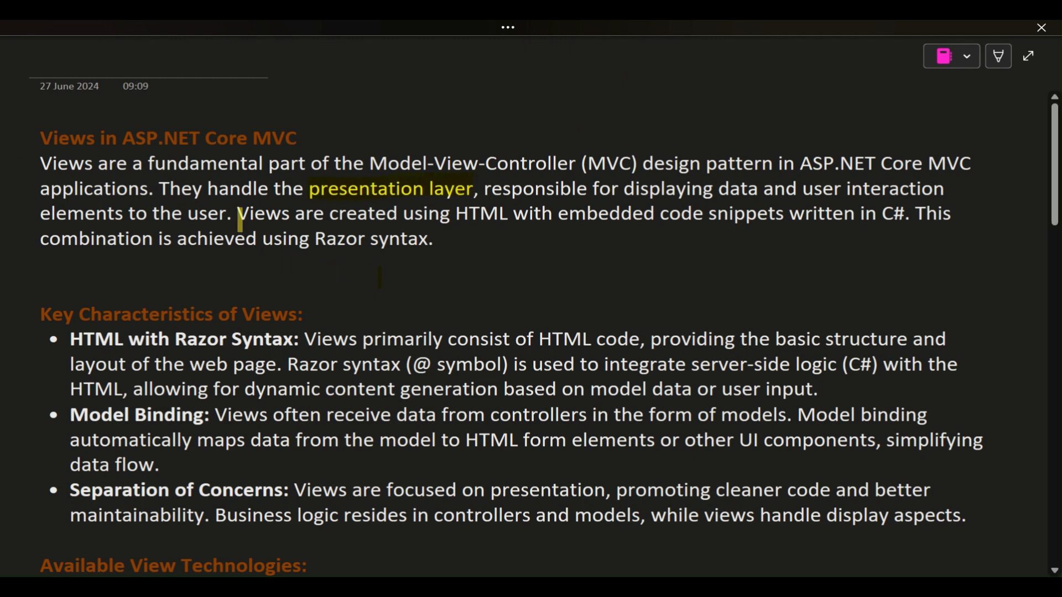
{"action": "left_click_drag", "start_coordinate": [237, 214], "coordinate": [457, 214]}
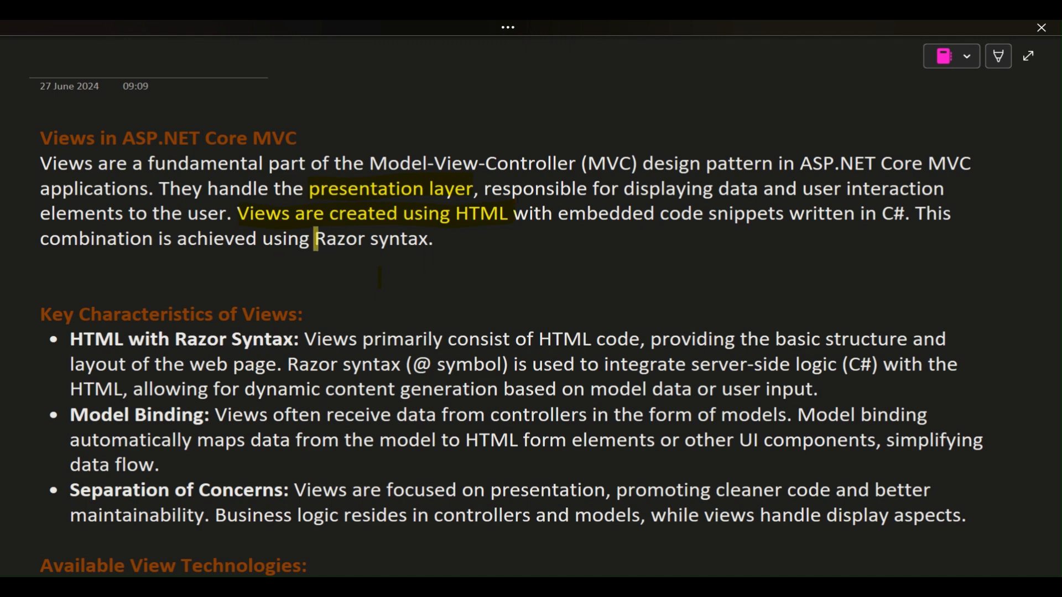
{"action": "left_click_drag", "start_coordinate": [313, 238], "coordinate": [433, 237]}
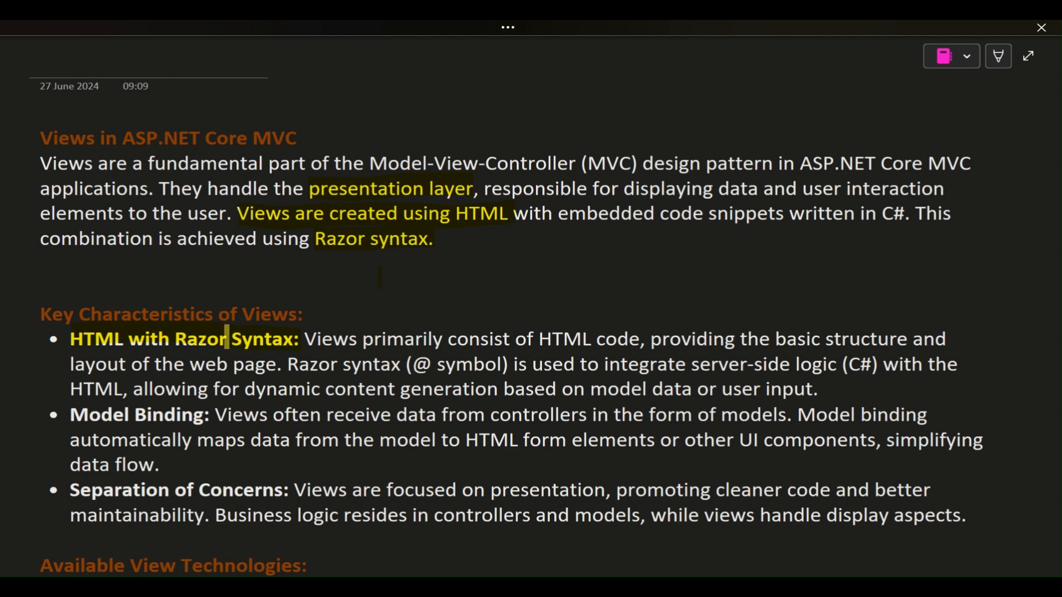
{"action": "double_click", "coordinate": [182, 339]}
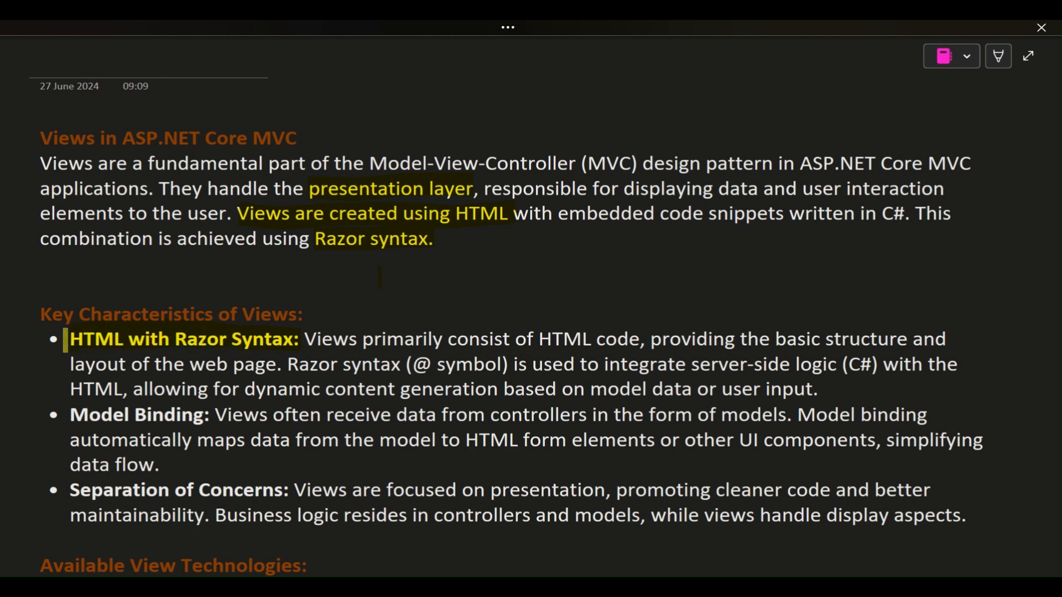
- Highlight the Model Binding and Separation of Concerns headings plus the controllers and models phrases in yellow
{"action": "scroll", "scroll_direction": "down", "scroll_amount": 3}
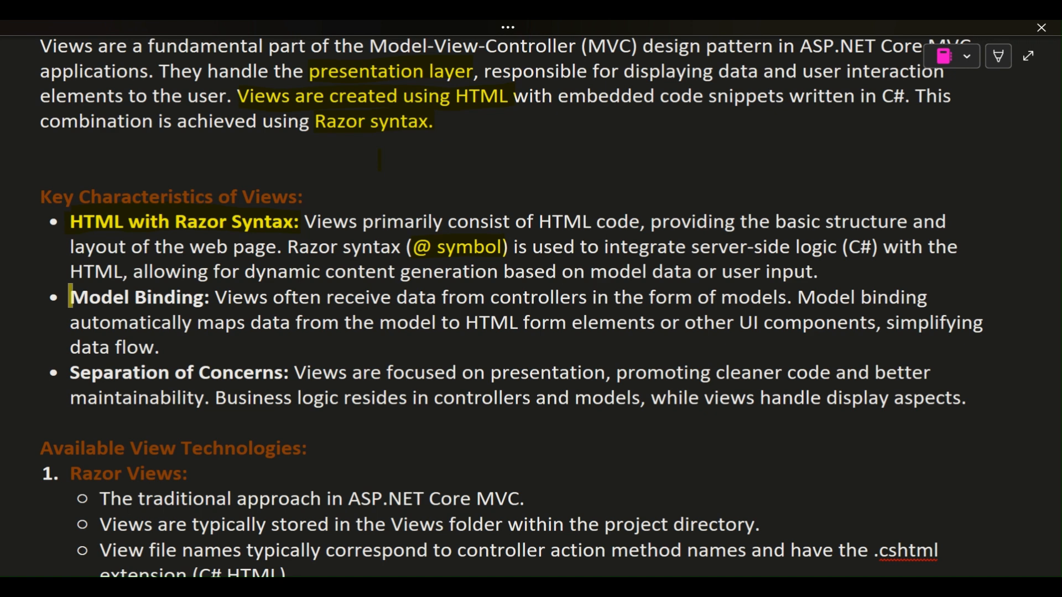
{"action": "double_click", "coordinate": [135, 297]}
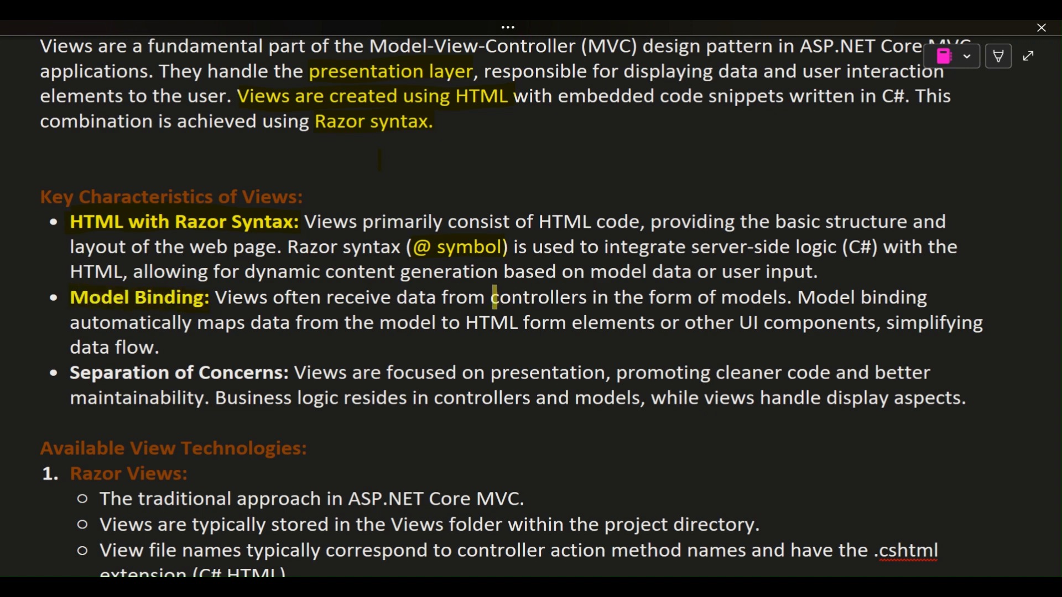
{"action": "left_click_drag", "start_coordinate": [491, 297], "coordinate": [651, 297]}
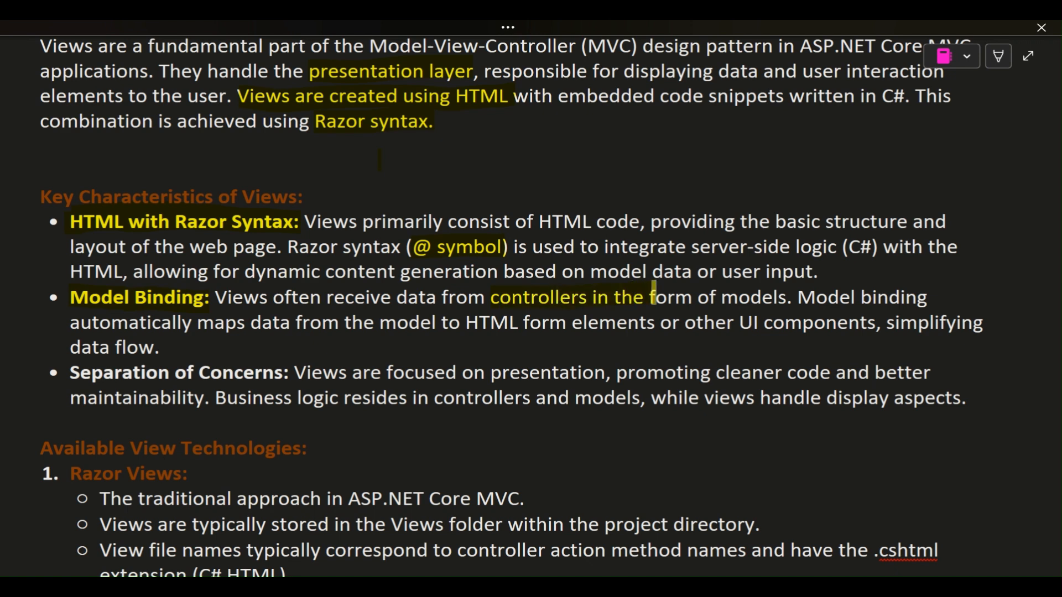
{"action": "left_click_drag", "start_coordinate": [650, 297], "coordinate": [789, 297]}
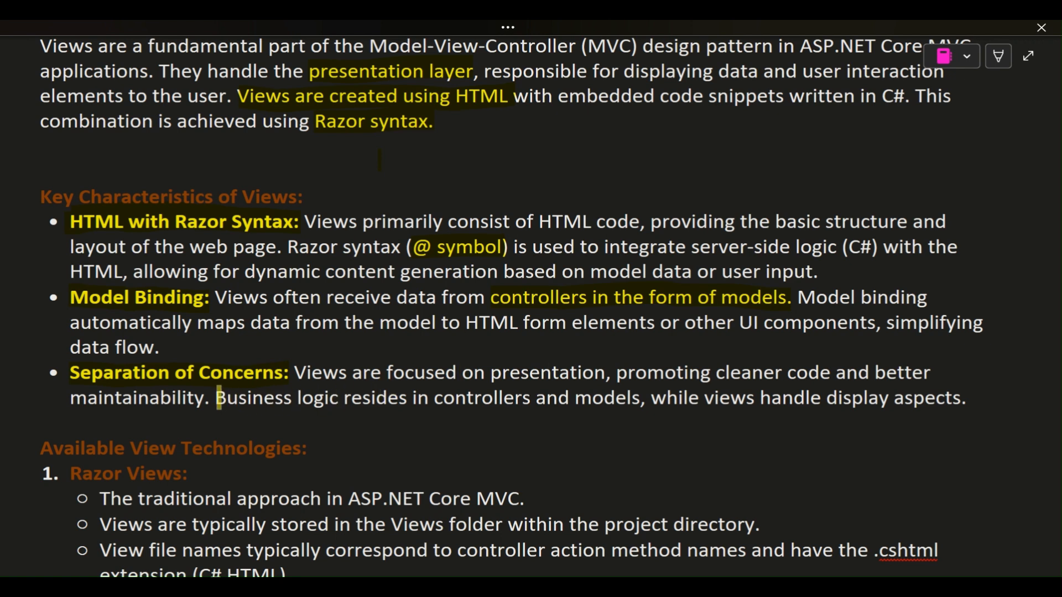
{"action": "left_click_drag", "start_coordinate": [216, 397], "coordinate": [572, 397]}
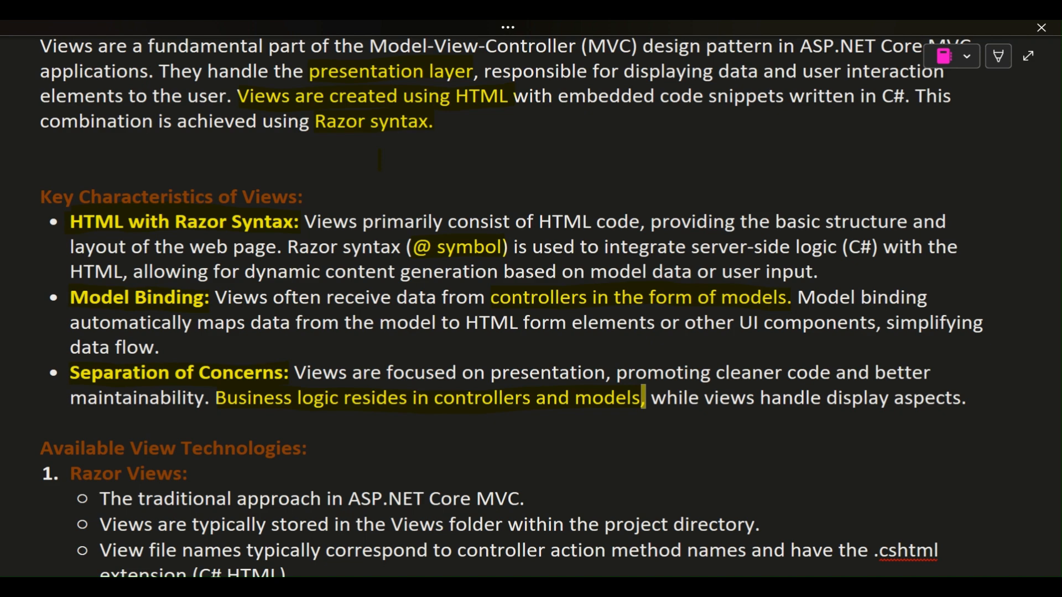
- Highlight 'Razor syntax allows for:' in yellow and ink-tick the model data, conditional logic and partial views bullets
{"action": "scroll", "scroll_direction": "down", "scroll_amount": 3}
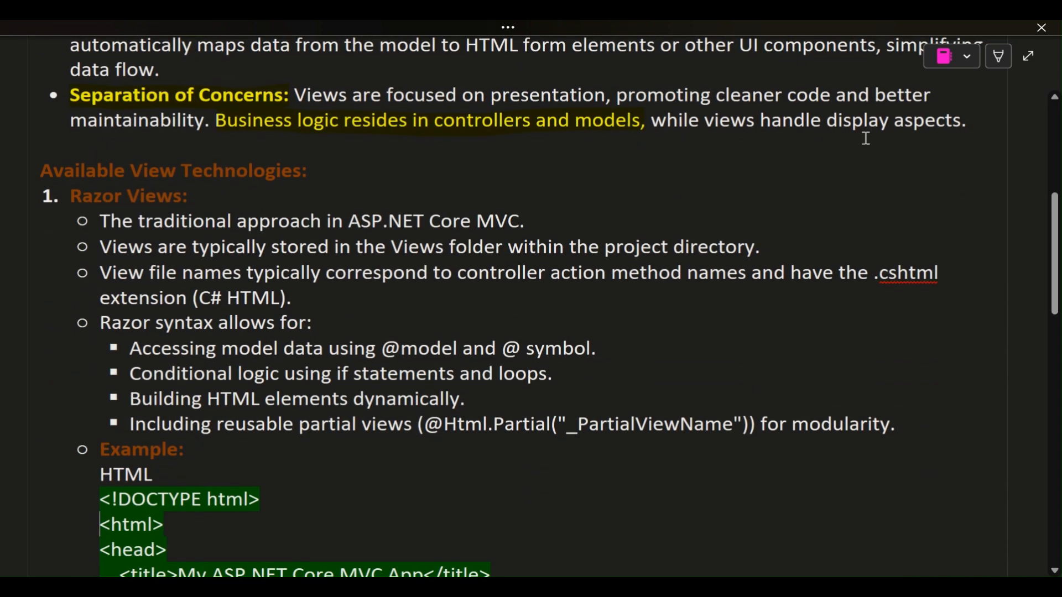
{"action": "mouse_move", "coordinate": [666, 73]}
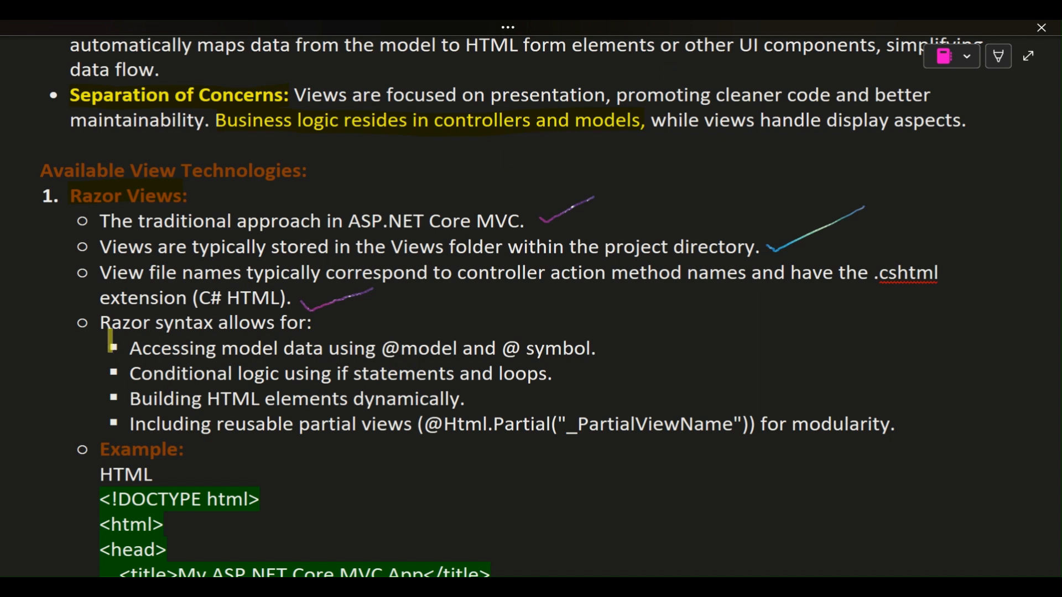
{"action": "left_click_drag", "start_coordinate": [99, 322], "coordinate": [176, 322]}
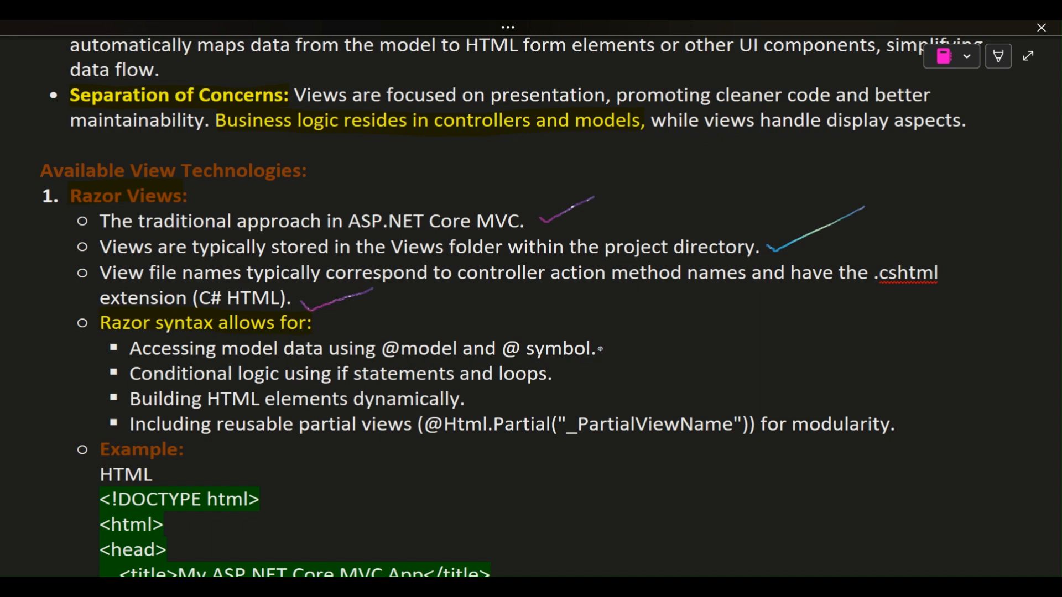
{"action": "left_click_drag", "start_coordinate": [598, 351], "coordinate": [683, 324]}
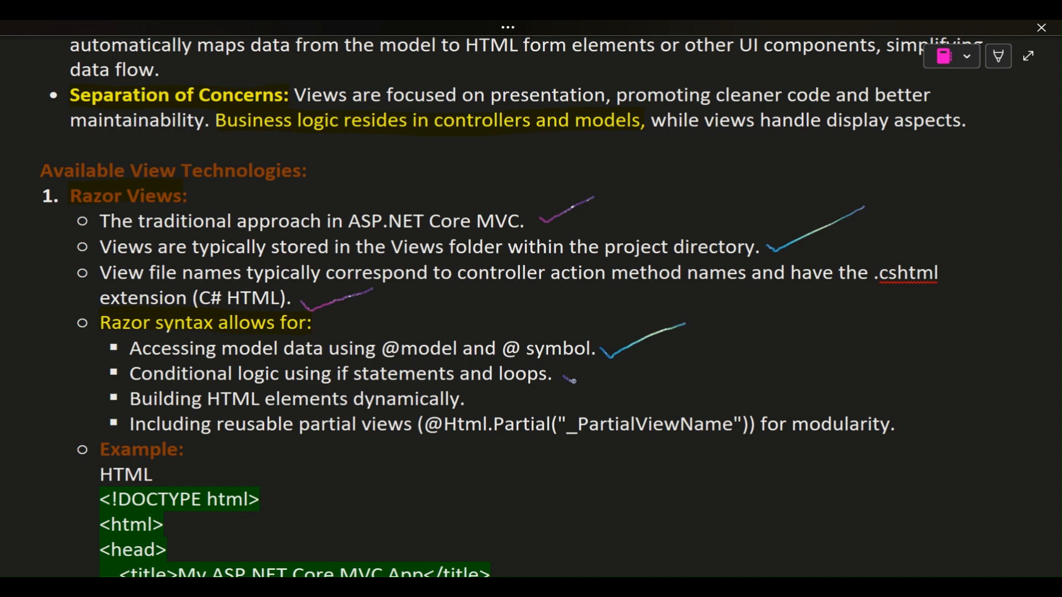
{"action": "left_click_drag", "start_coordinate": [571, 381], "coordinate": [642, 357]}
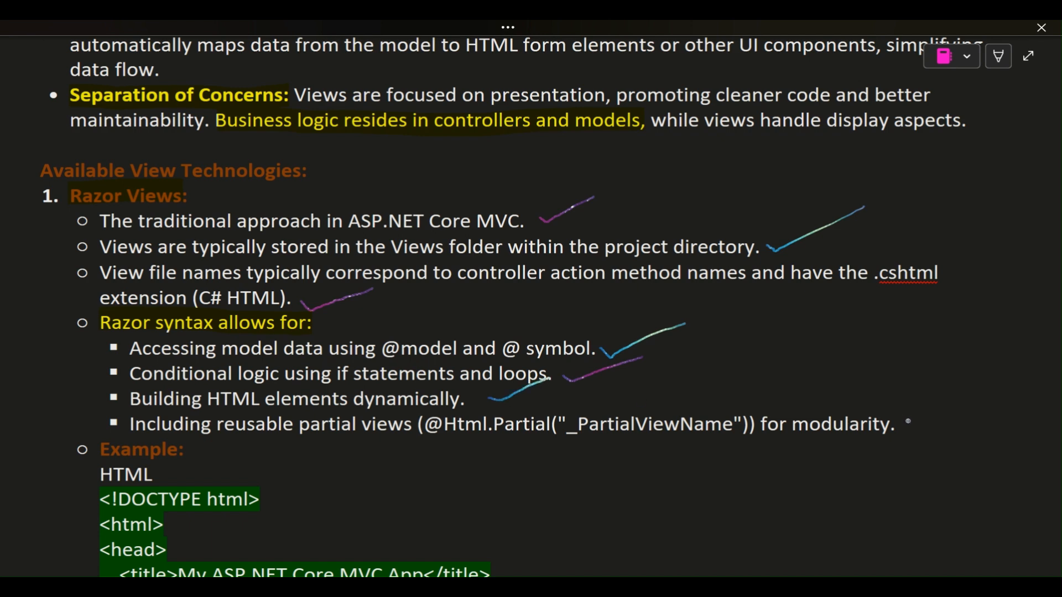
{"action": "left_click_drag", "start_coordinate": [911, 423], "coordinate": [962, 391]}
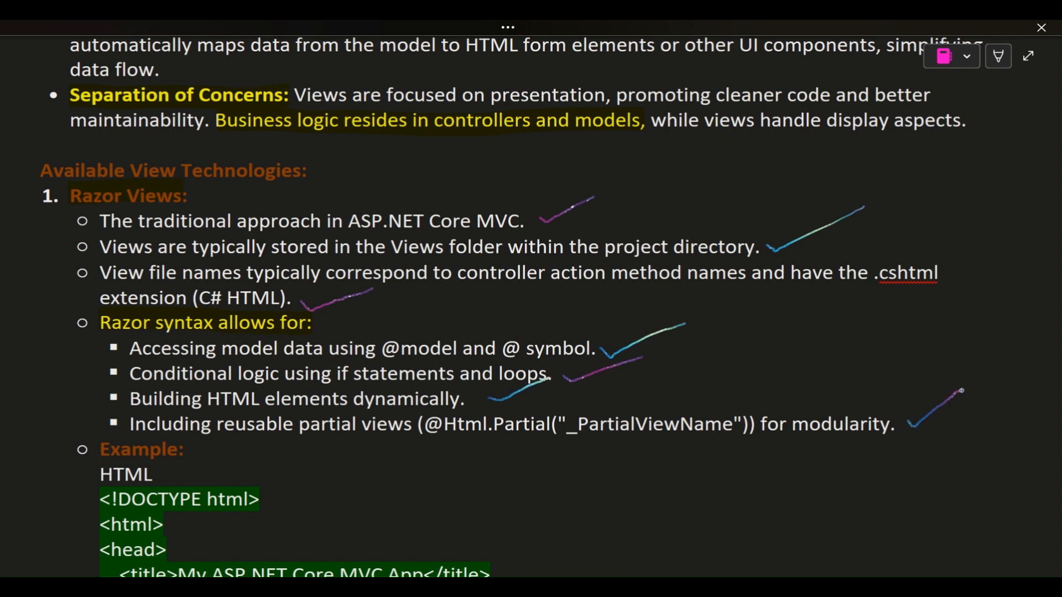
- Scroll down through the page to the MVC HTML example code block
{"action": "scroll", "scroll_direction": "down", "scroll_amount": 3}
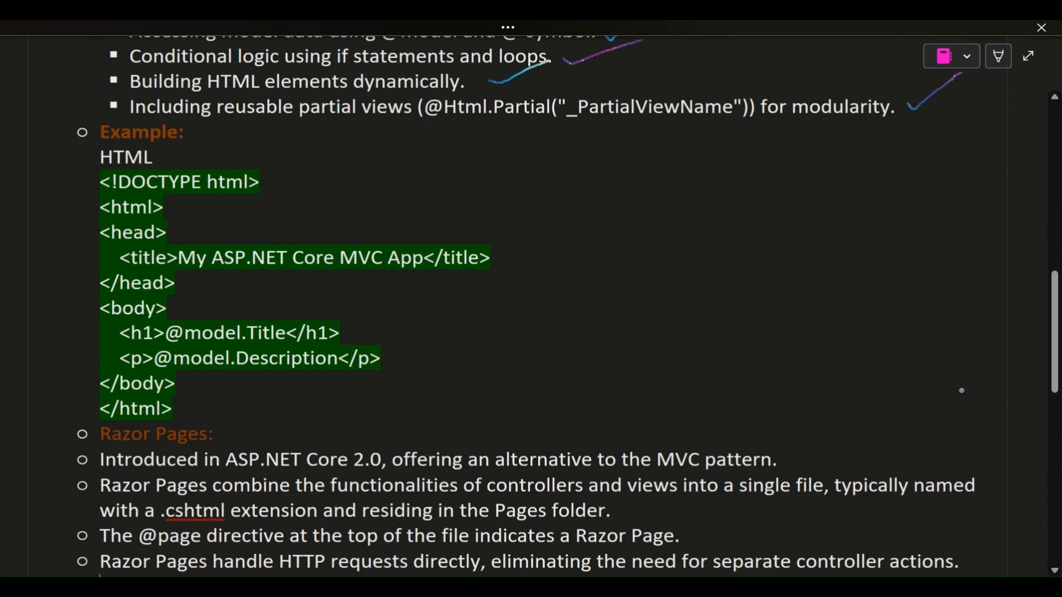
{"action": "scroll", "scroll_direction": "down", "scroll_amount": 3}
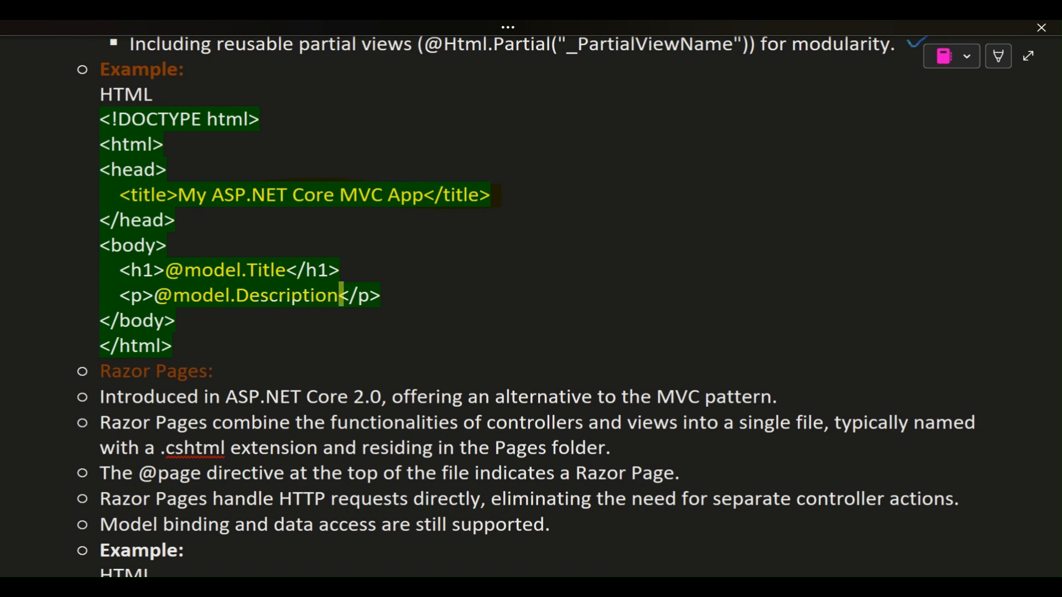
{"action": "scroll", "scroll_direction": "down", "scroll_amount": 3}
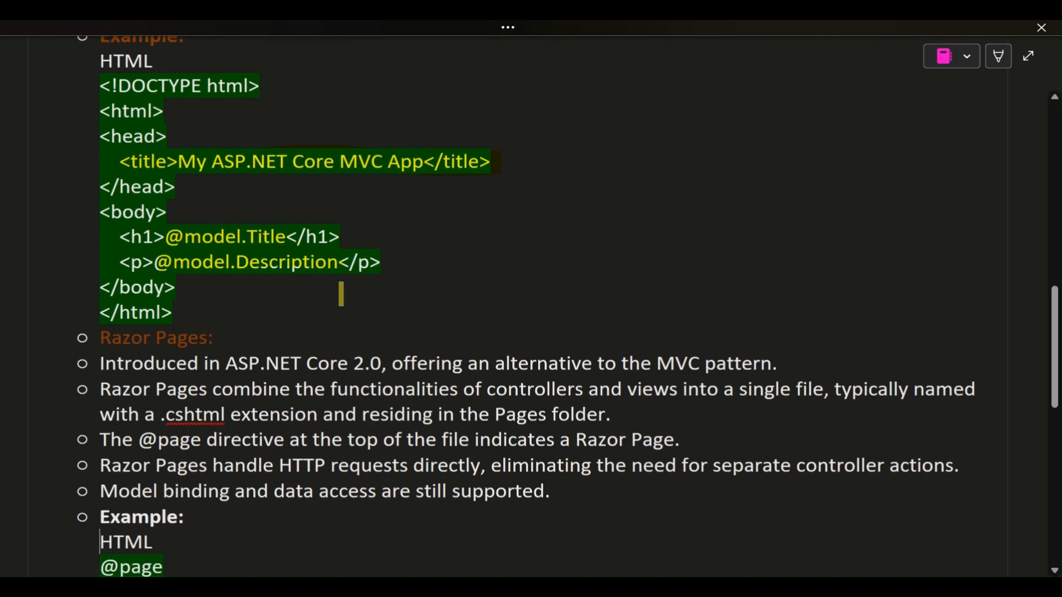
- Highlight 'ASP.NET Core 2.0', '.cshtml' and 'HTTP requests directly' in the Razor Pages bullets in yellow
{"action": "scroll", "scroll_direction": "down", "scroll_amount": 3}
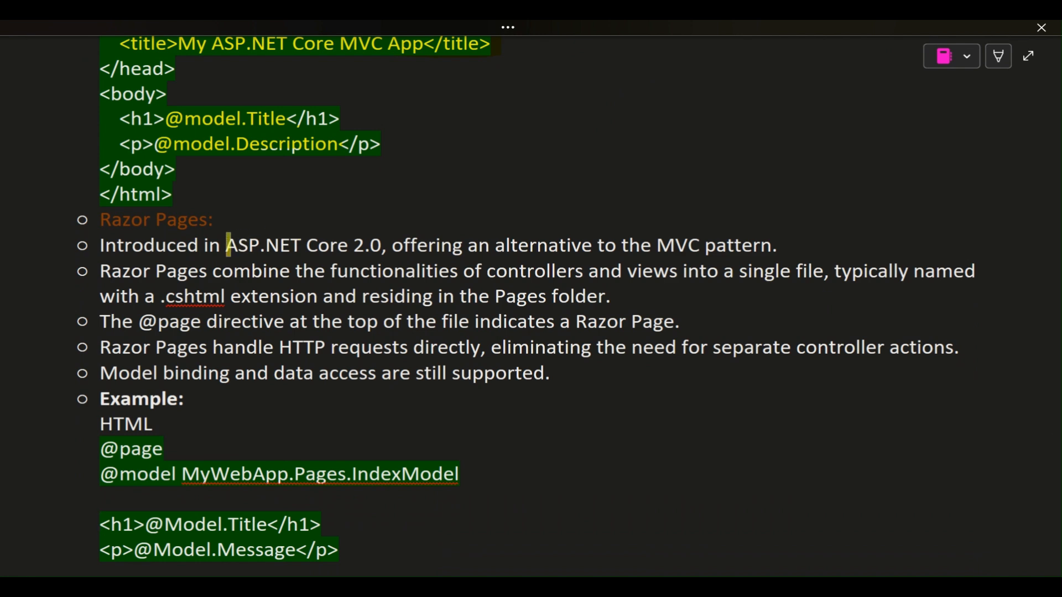
{"action": "left_click_drag", "start_coordinate": [227, 246], "coordinate": [386, 246]}
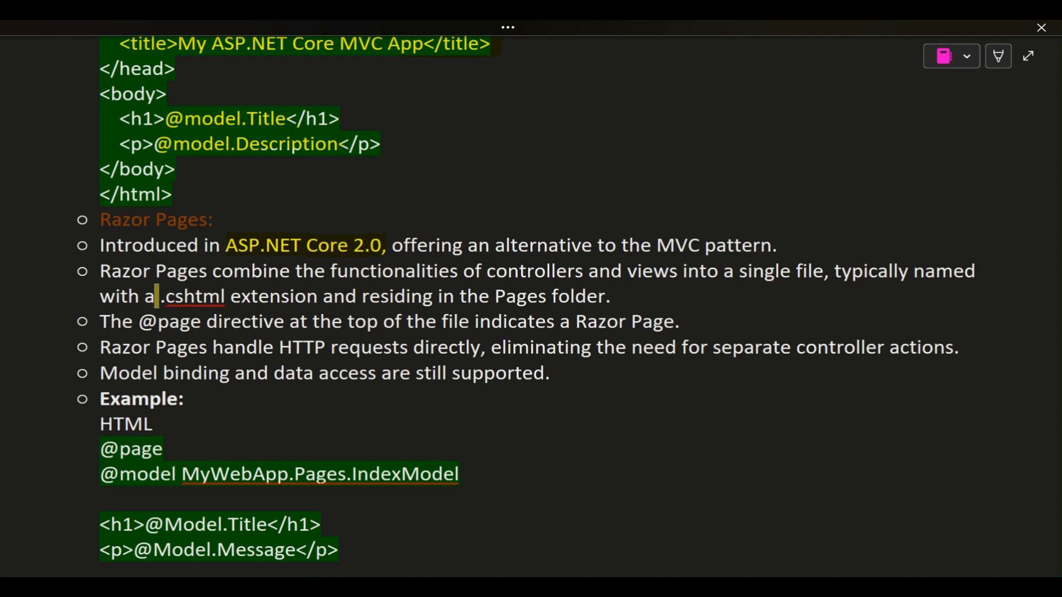
{"action": "double_click", "coordinate": [193, 297]}
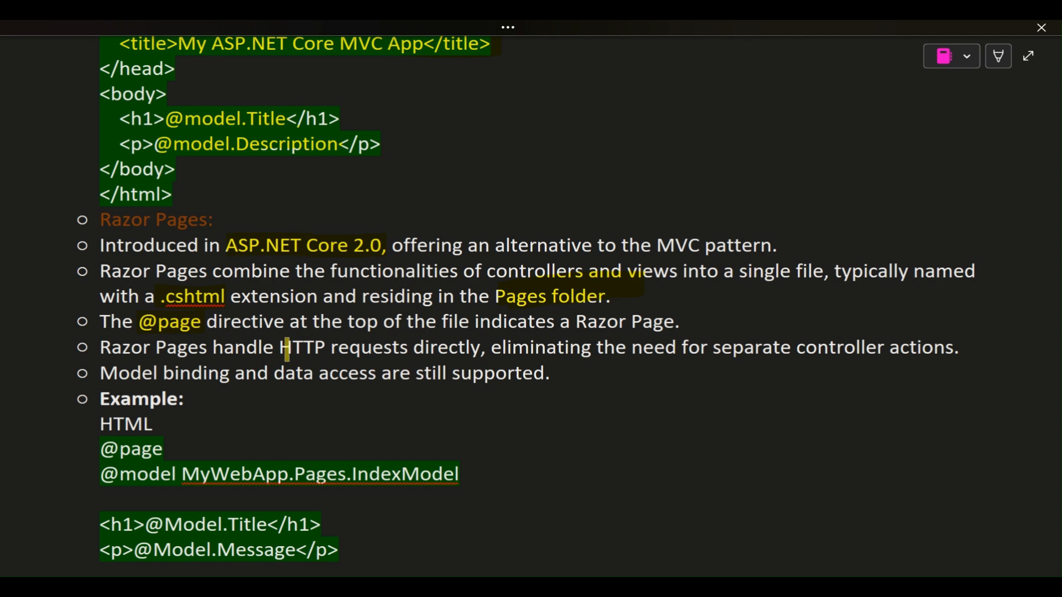
{"action": "left_click_drag", "start_coordinate": [278, 346], "coordinate": [485, 346]}
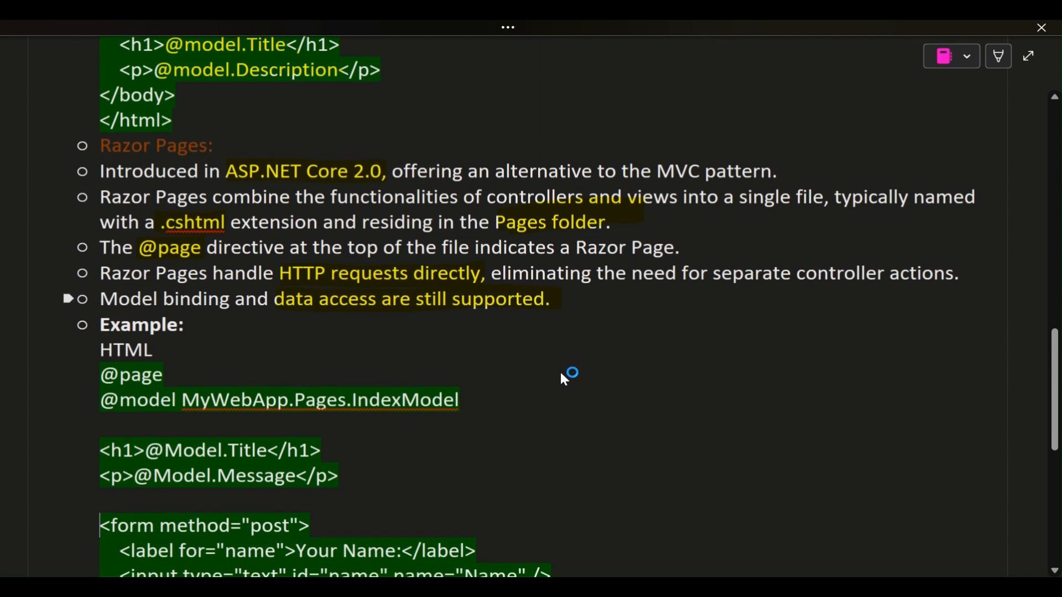
{"action": "scroll", "scroll_direction": "down", "scroll_amount": 3}
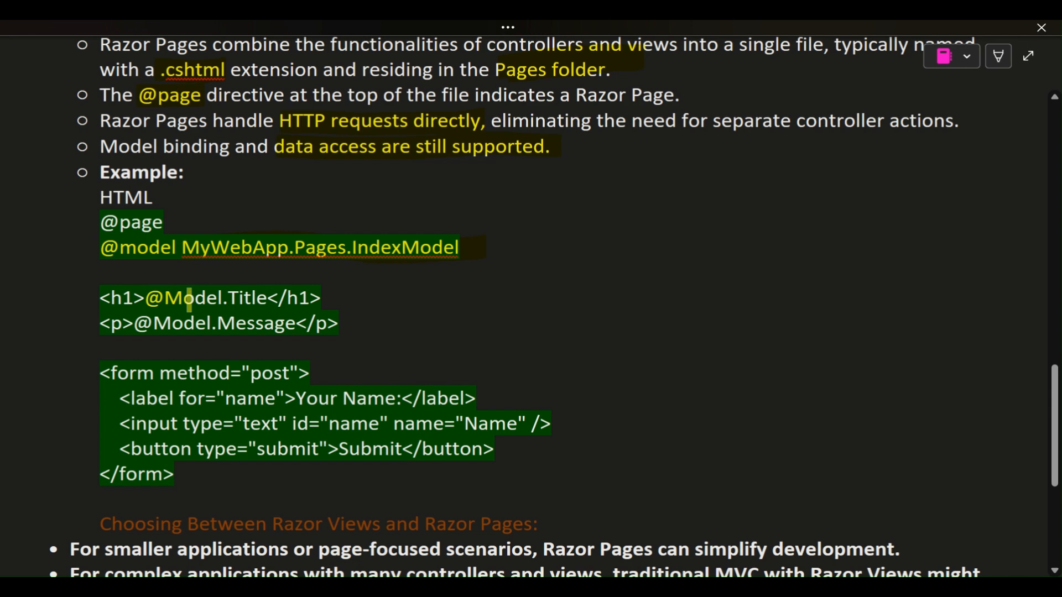
{"action": "left_click", "coordinate": [135, 323]}
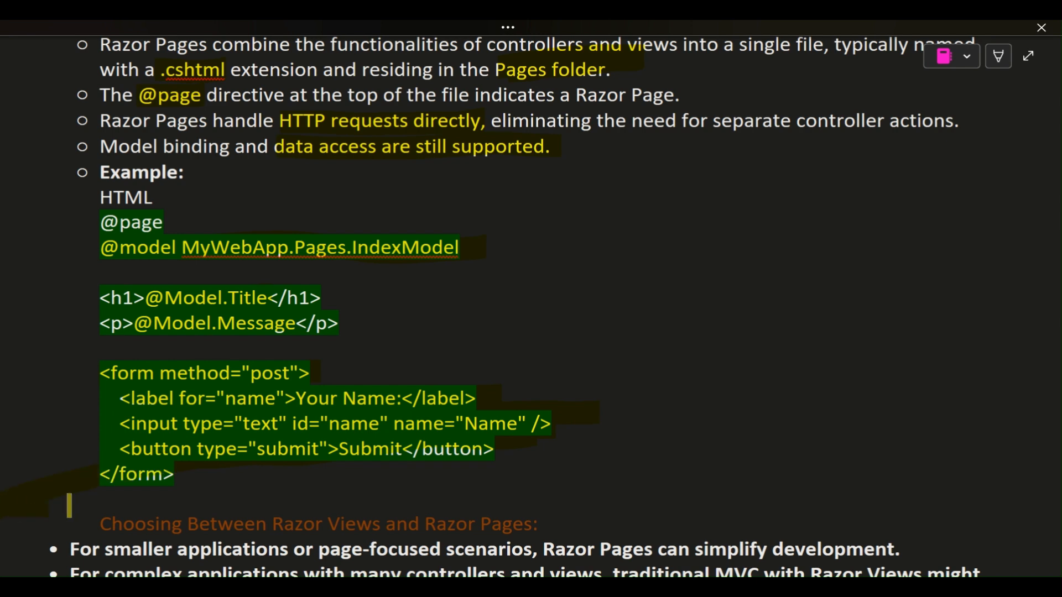
- Draw ink ticks after the Choosing Between Razor Views and Razor Pages comparison bullets
{"action": "scroll", "scroll_direction": "down", "scroll_amount": 3}
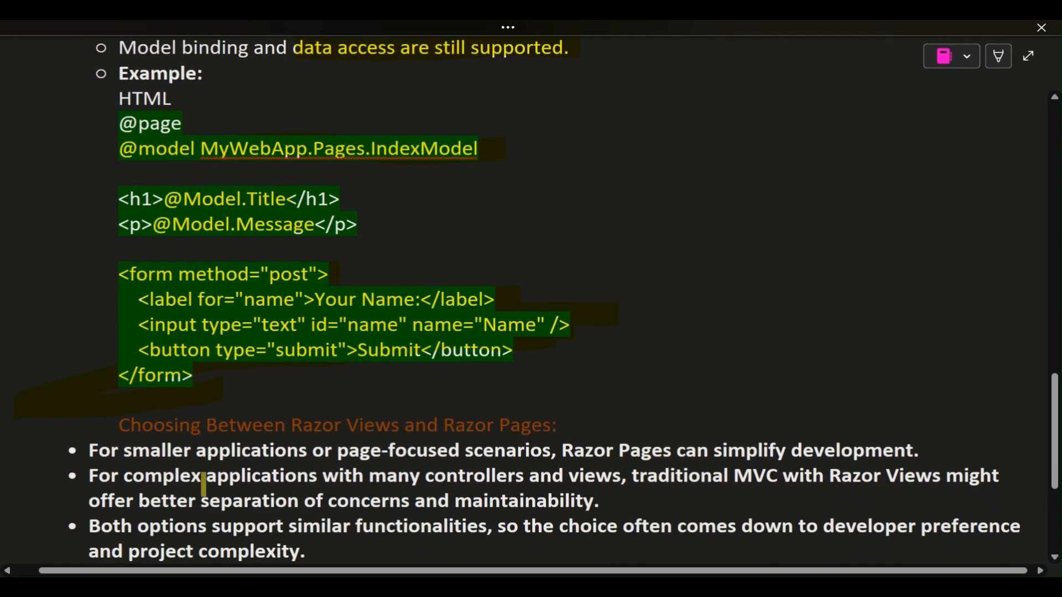
{"action": "scroll", "scroll_direction": "down", "scroll_amount": 3}
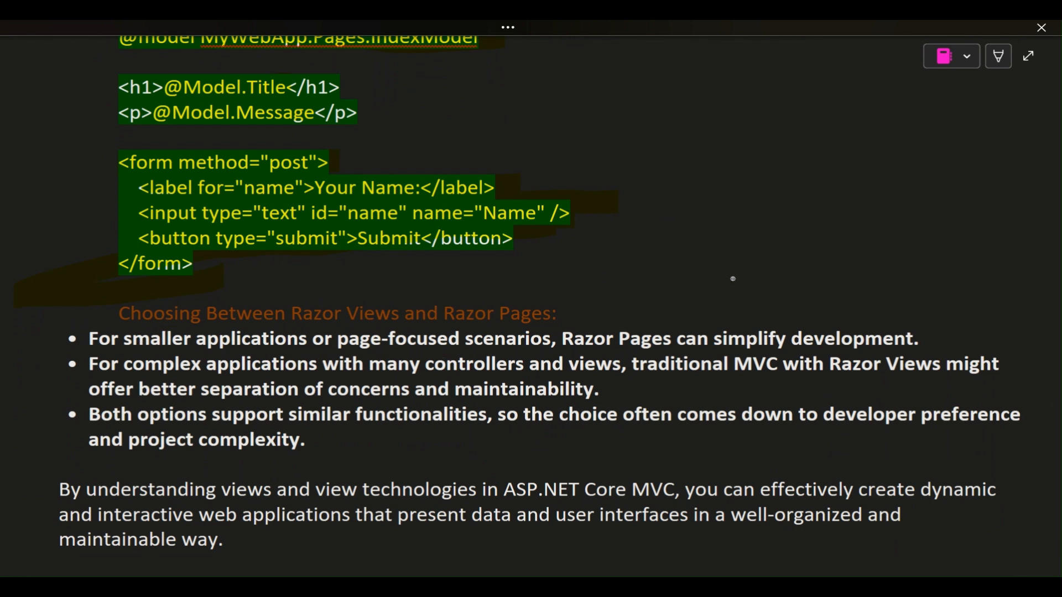
{"action": "mouse_move", "coordinate": [936, 331]}
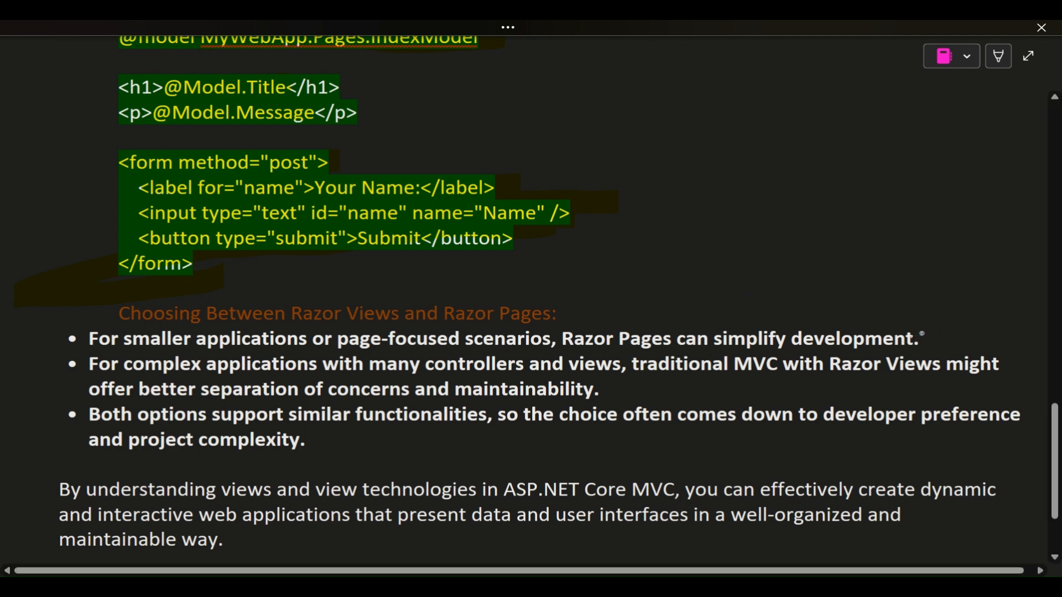
{"action": "left_click_drag", "start_coordinate": [928, 339], "coordinate": [985, 288]}
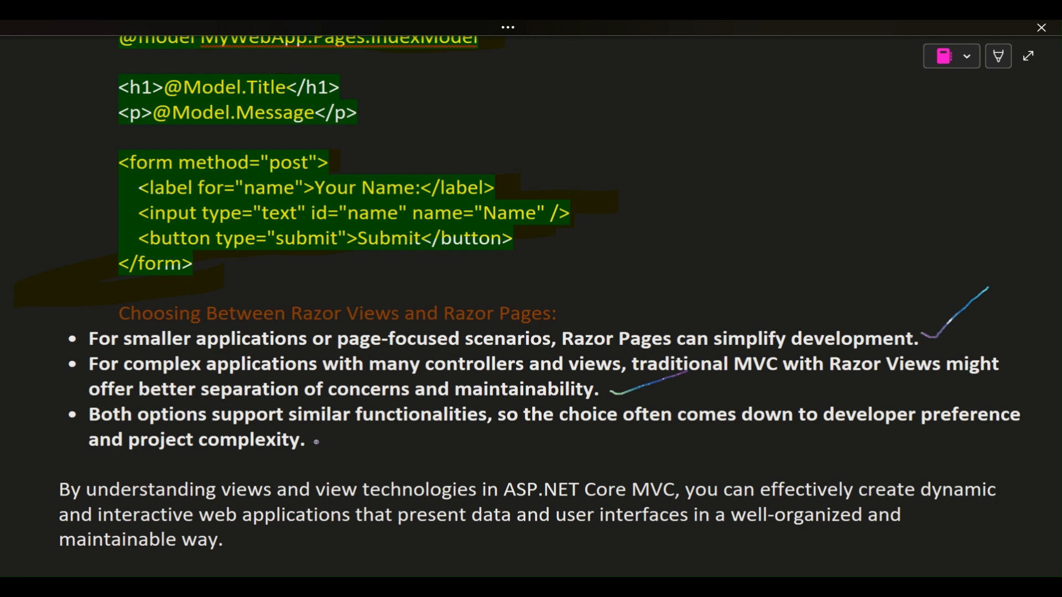
{"action": "mouse_move", "coordinate": [319, 443]}
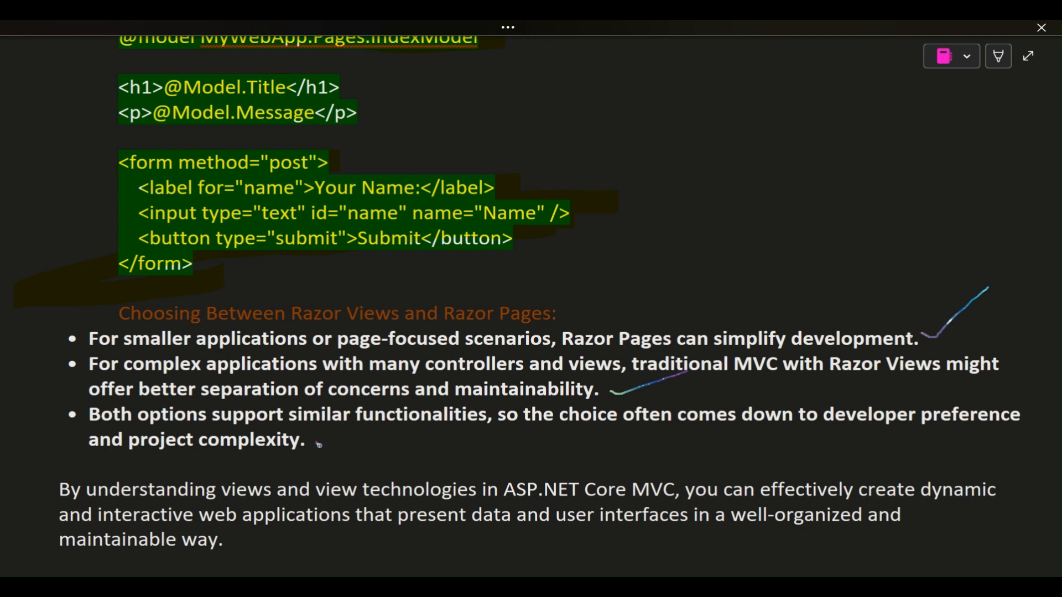
{"action": "left_click_drag", "start_coordinate": [319, 447], "coordinate": [393, 434]}
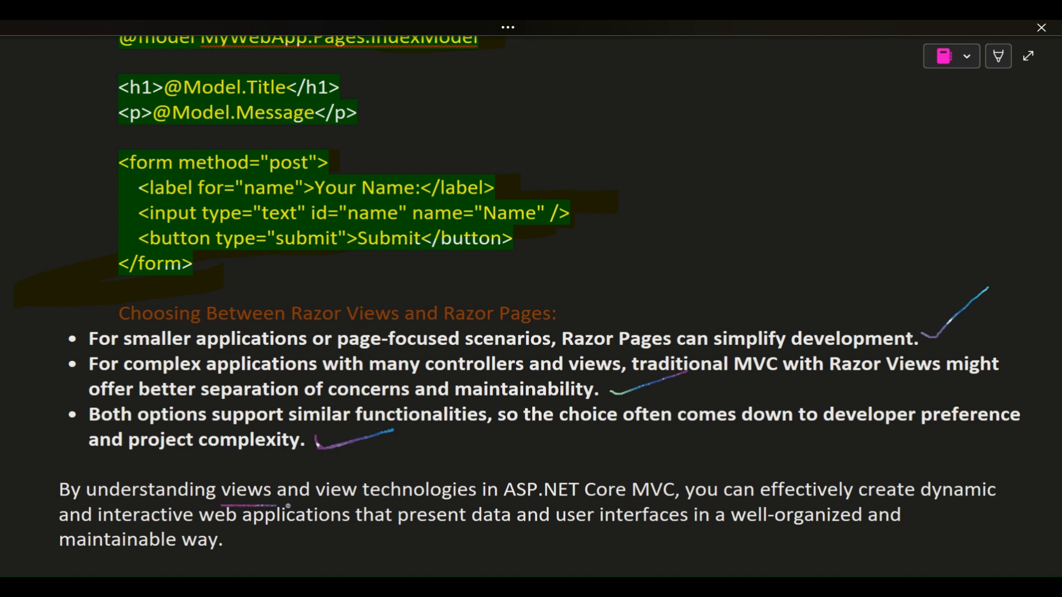
- Underline 'views and view technologies in ASP.NET Core MVC' and 'present data and user interfaces' in the closing paragraph
{"action": "left_click_drag", "start_coordinate": [278, 504], "coordinate": [603, 500]}
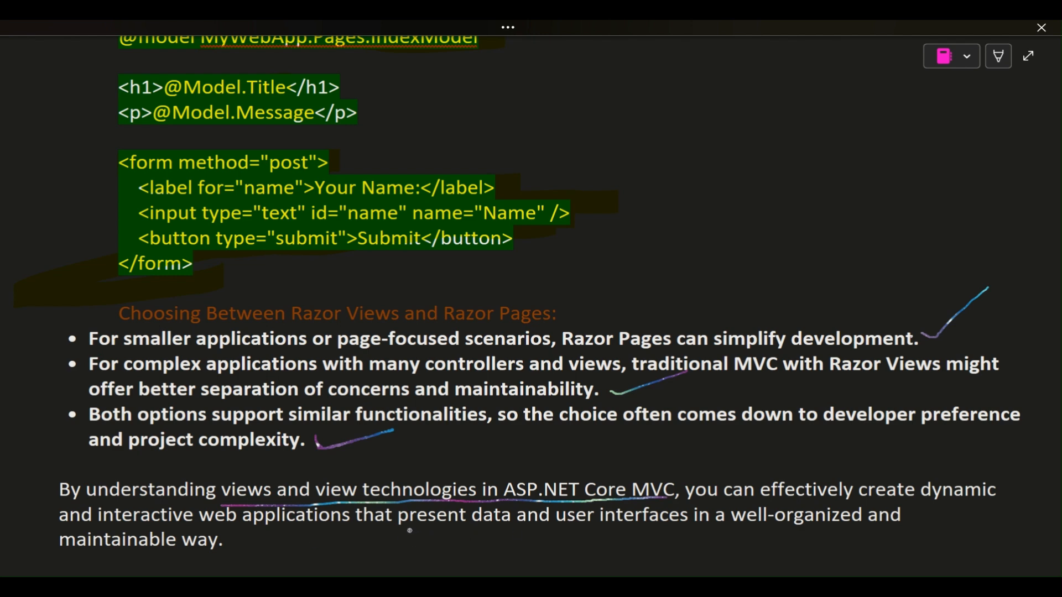
{"action": "left_click_drag", "start_coordinate": [409, 531], "coordinate": [542, 529]}
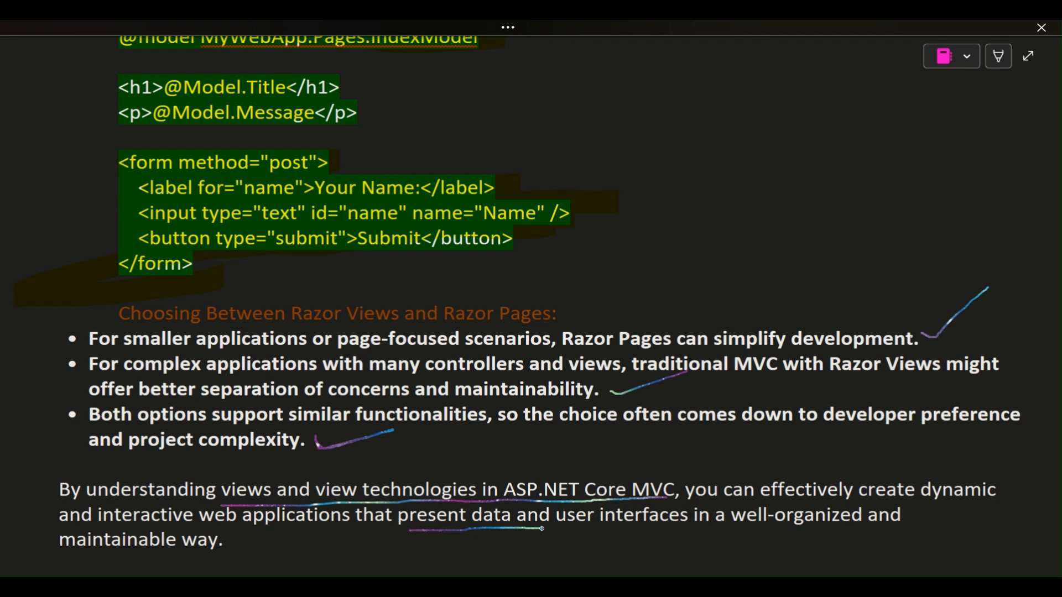